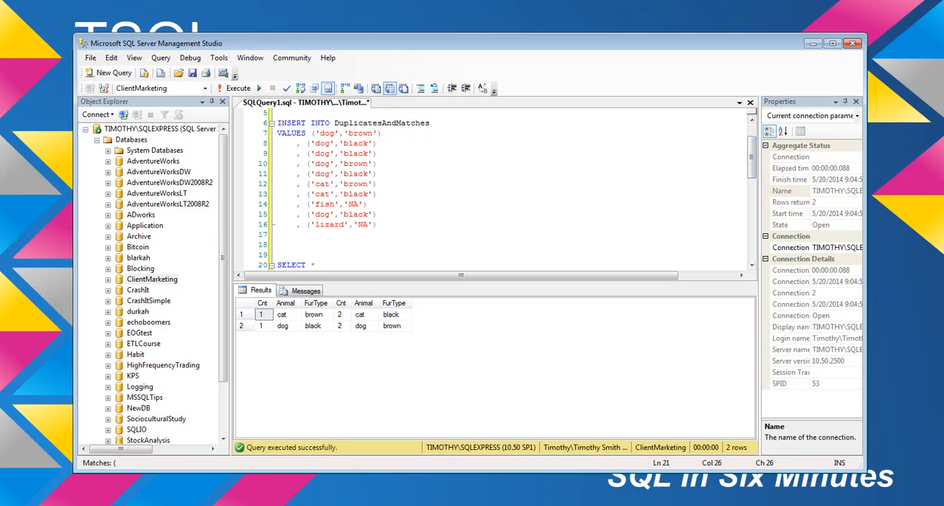
# - Review the script from CREATE TABLE to the CheckIt CTE and rerun it
pyautogui.moveTo(330, 133); pyautogui.dragTo(319, 183)
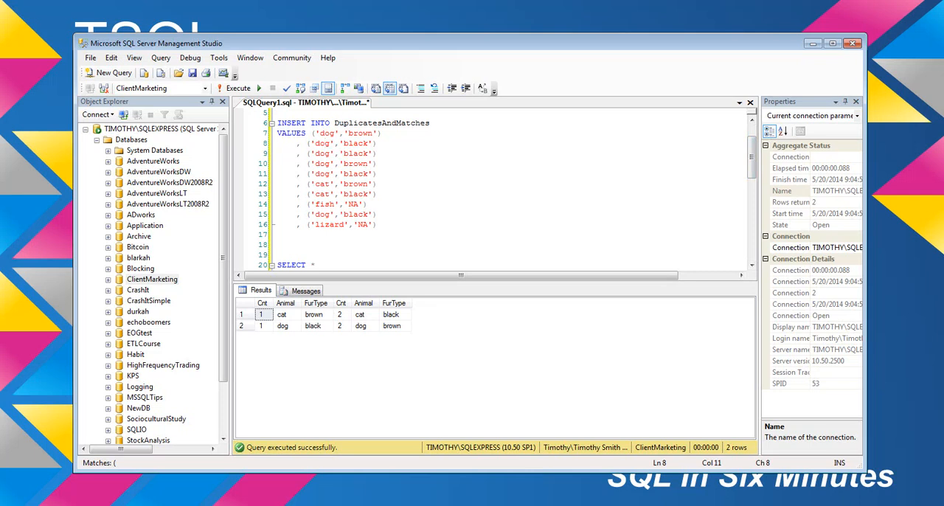
pyautogui.scroll(3)
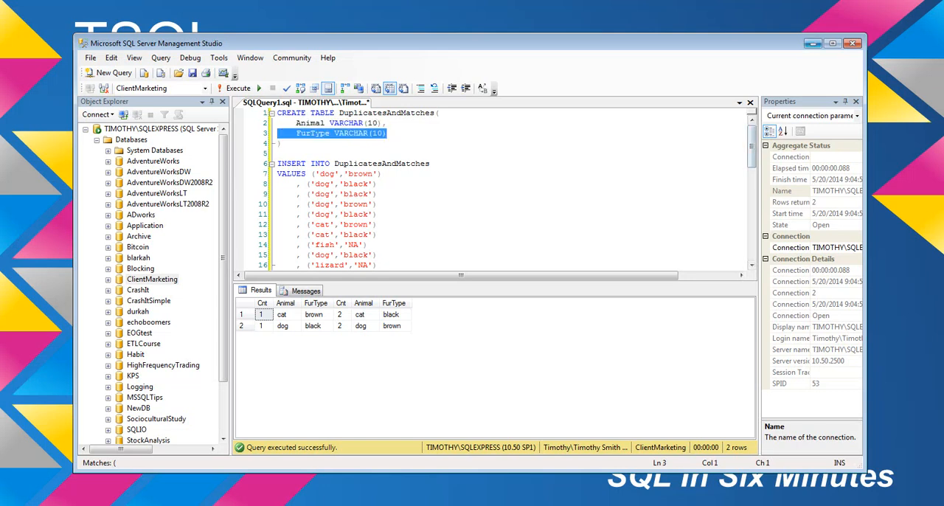
pyautogui.scroll(-3)
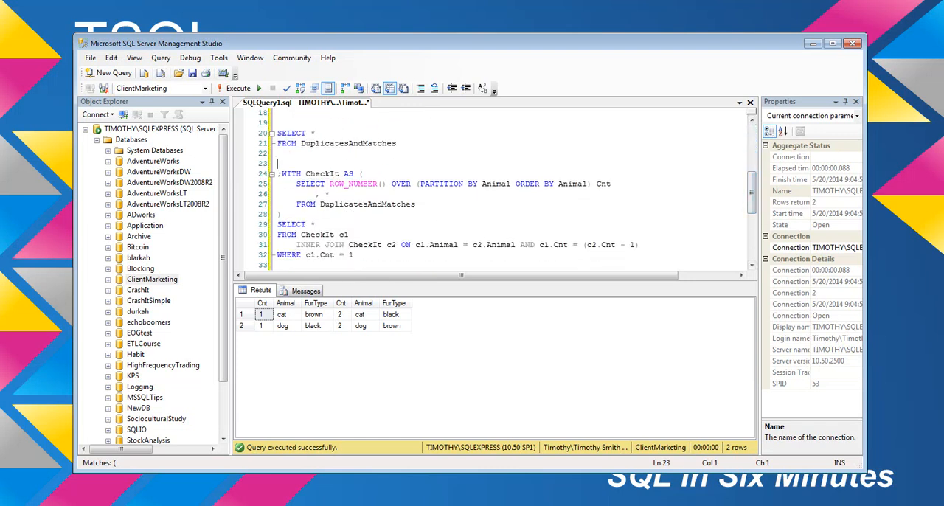
pyautogui.click(237, 88)
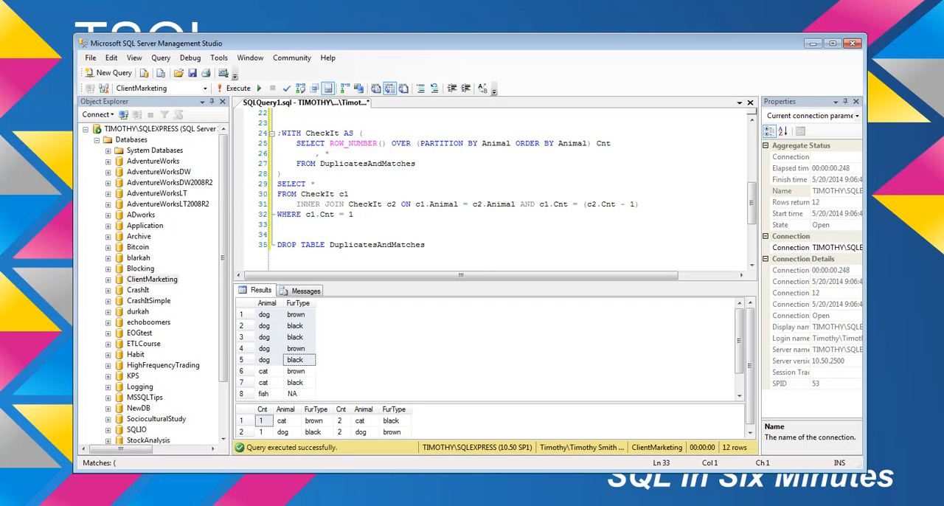
# - Inspect the matched dog rows, then place a blank line after the INNER JOIN condition
pyautogui.click(242, 430)
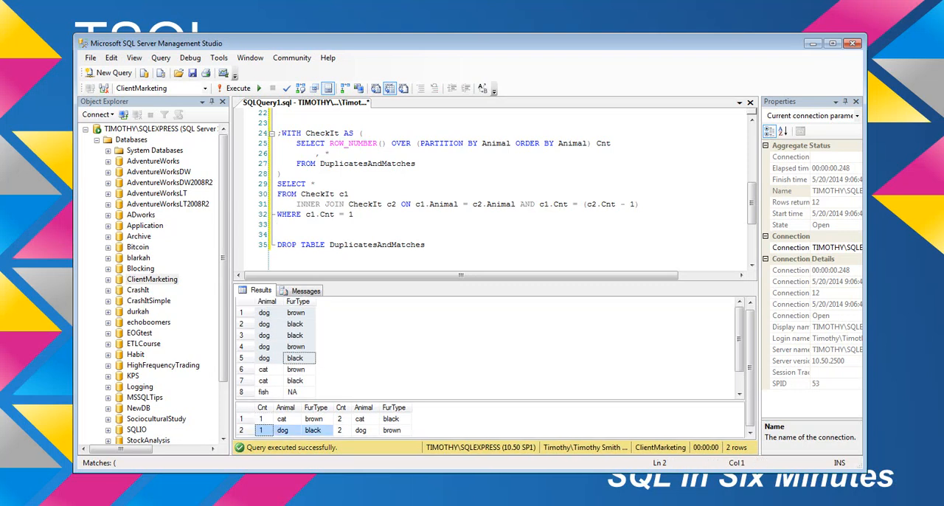
pyautogui.click(361, 430)
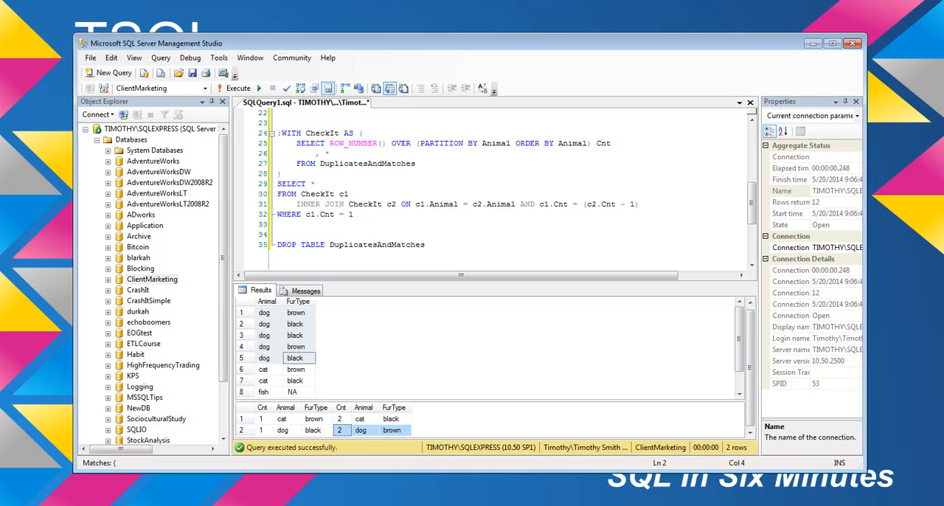
pyautogui.doubleClick(560, 204)
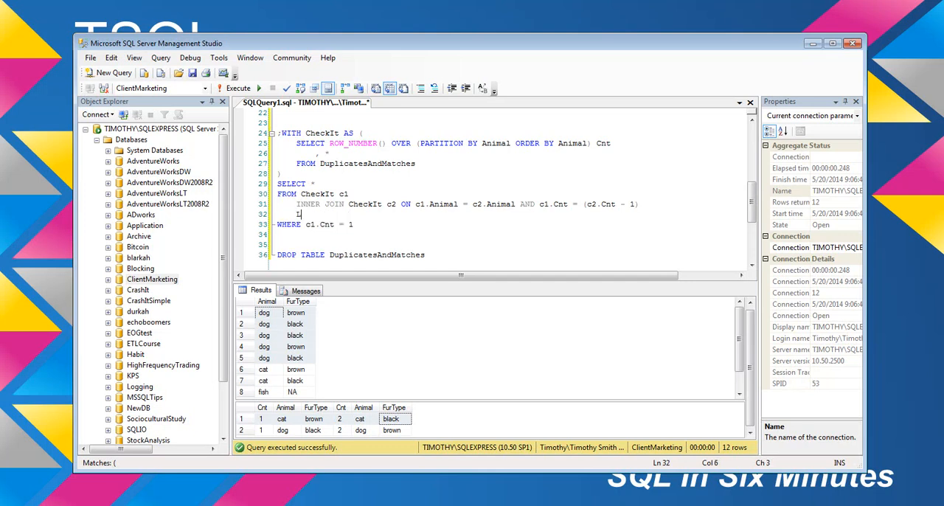
# - Write LEFT OUTER JOIN CheckIt c3 on matching Animal and c1.Cnt = (c3.Cnt - 2)
pyautogui.write('LEFT OUTER J')
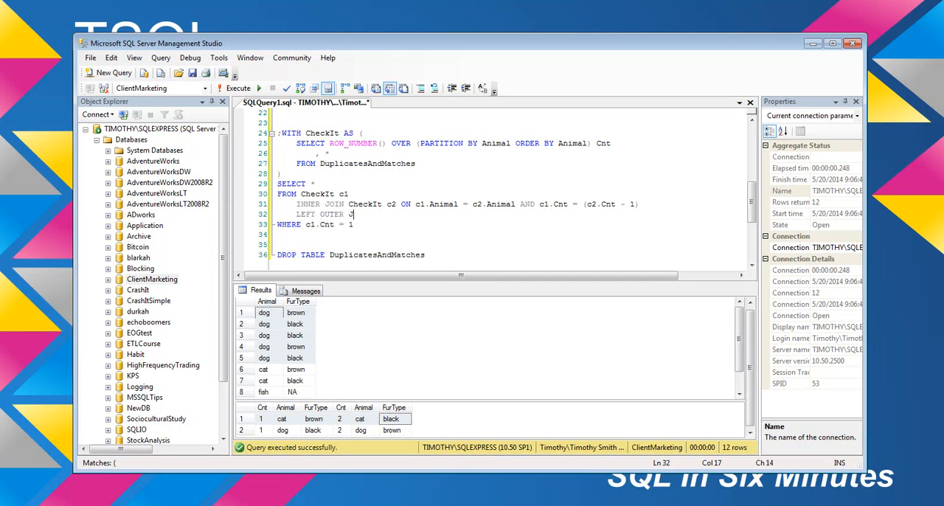
pyautogui.write('Check')
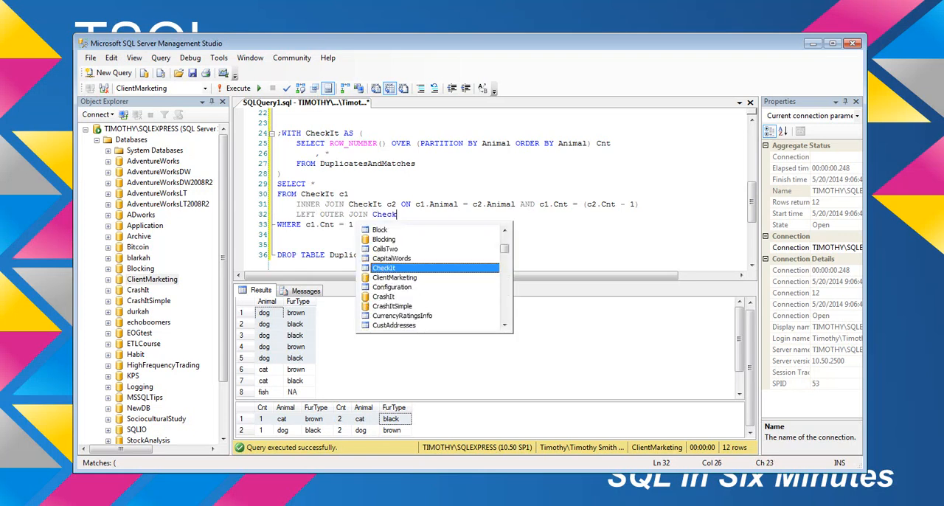
pyautogui.press('Tab')
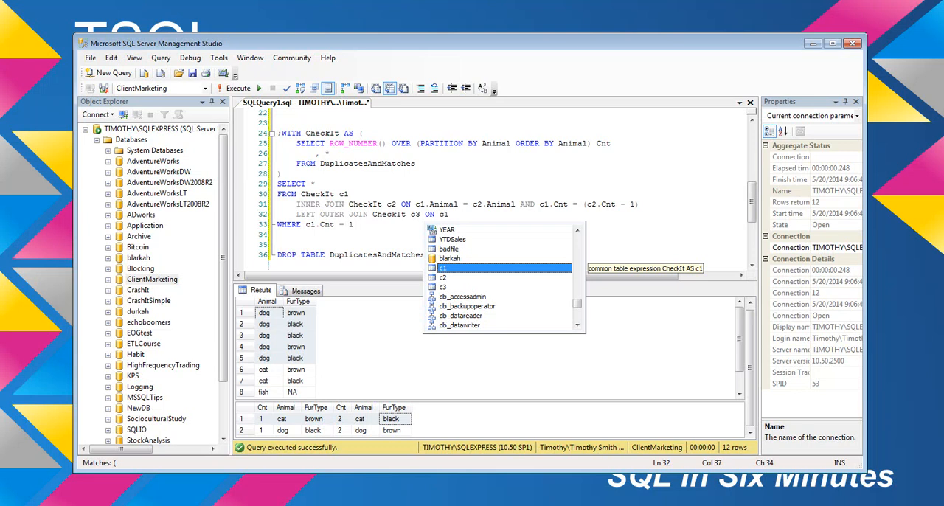
pyautogui.write('Animal =')
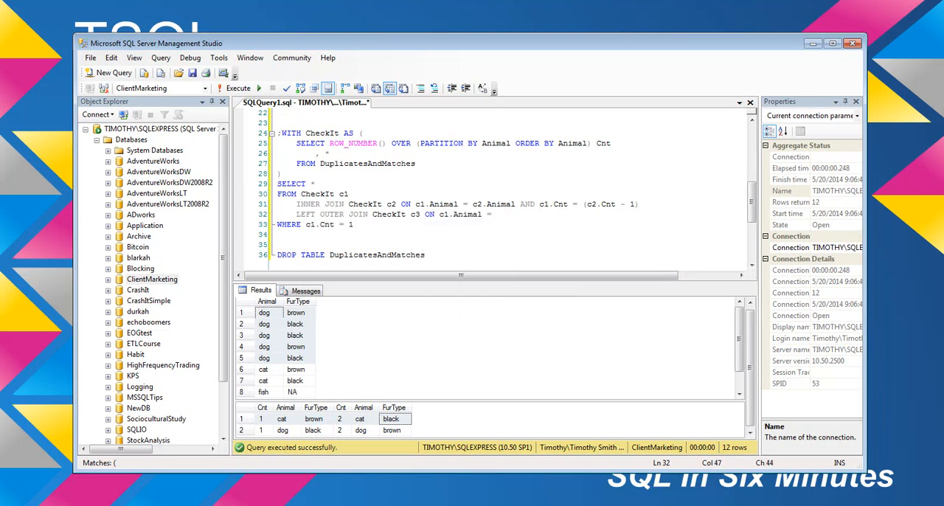
pyautogui.write('c3.Animal AND c')
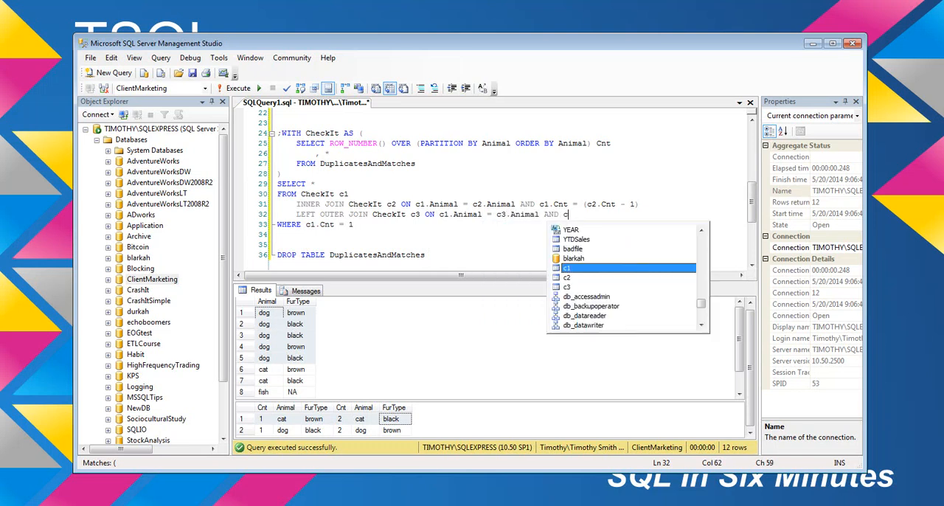
pyautogui.write('1.Cnt =')
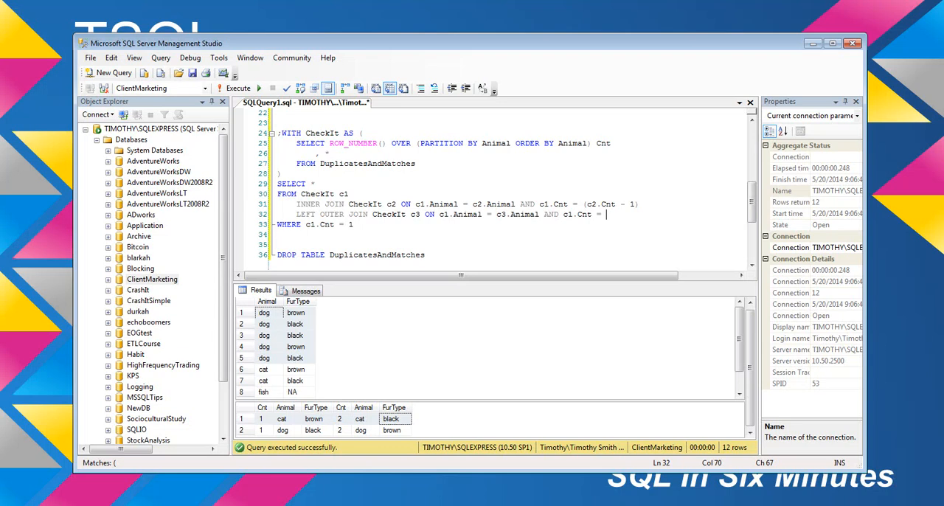
pyautogui.write('c')
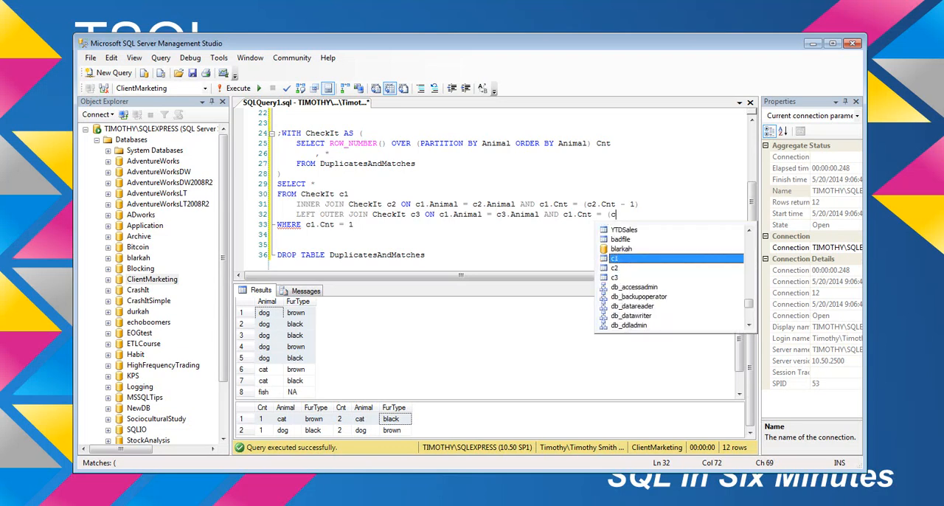
pyautogui.write('3.Cnt')
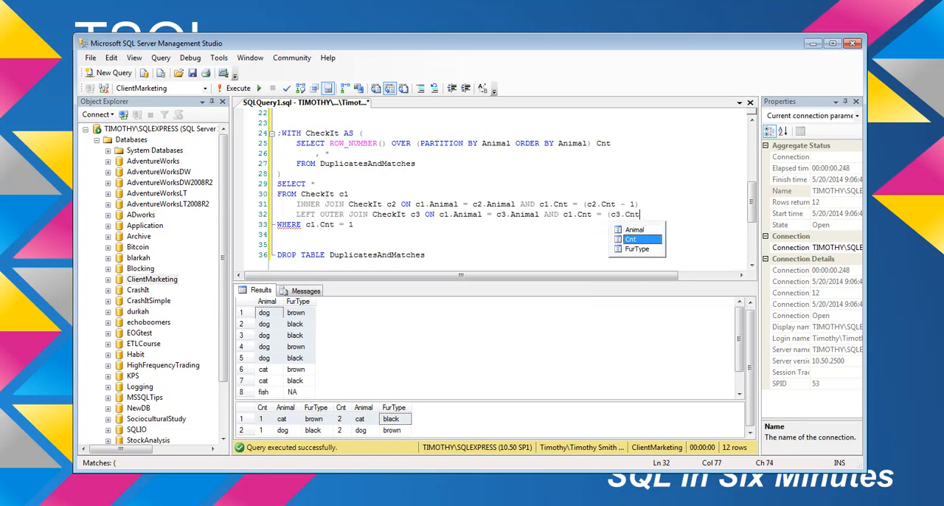
pyautogui.write('- 2)')
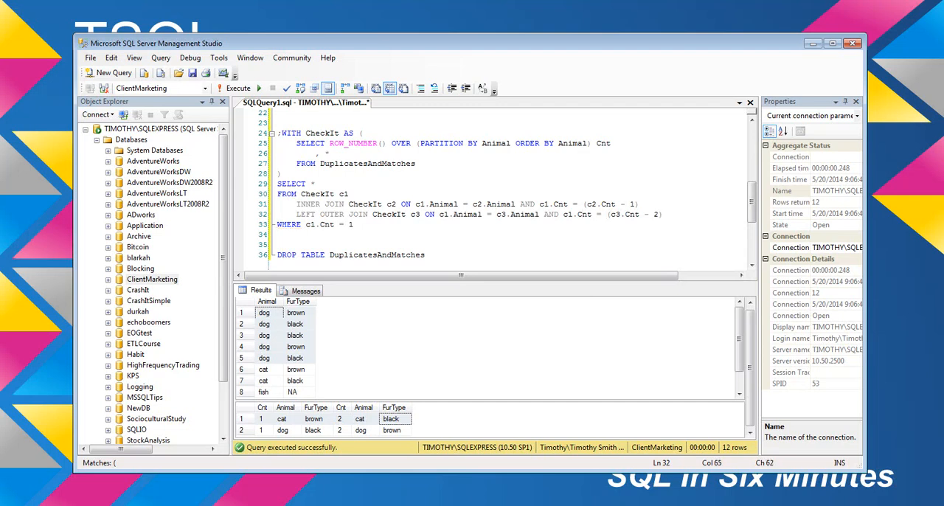
pyautogui.moveTo(294, 214); pyautogui.dragTo(663, 214)
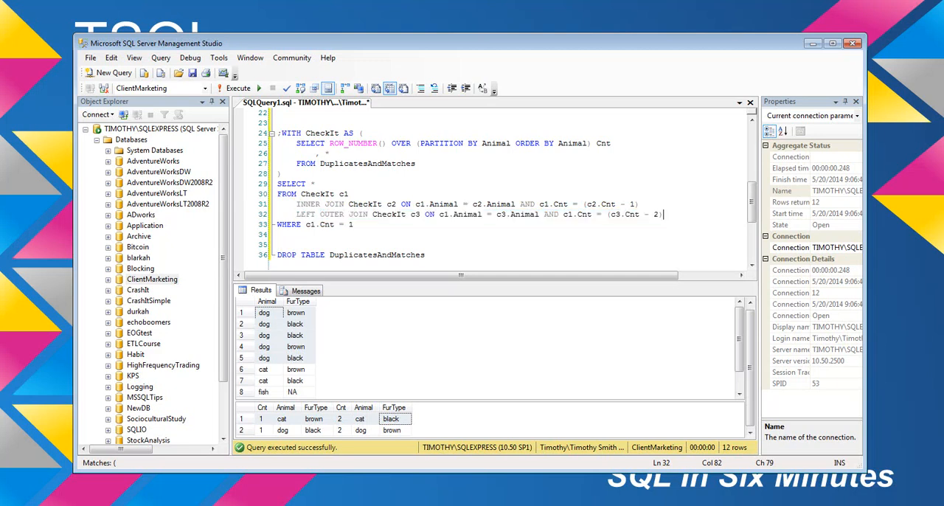
pyautogui.moveTo(295, 203); pyautogui.dragTo(406, 214)
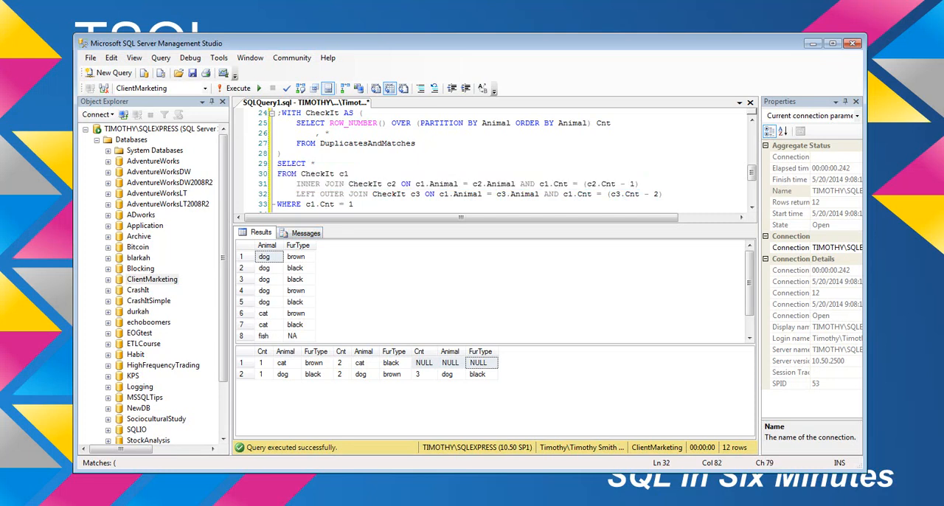
# - Select the c3 LEFT OUTER JOIN line for duplication
pyautogui.moveTo(280, 174); pyautogui.dragTo(662, 194)
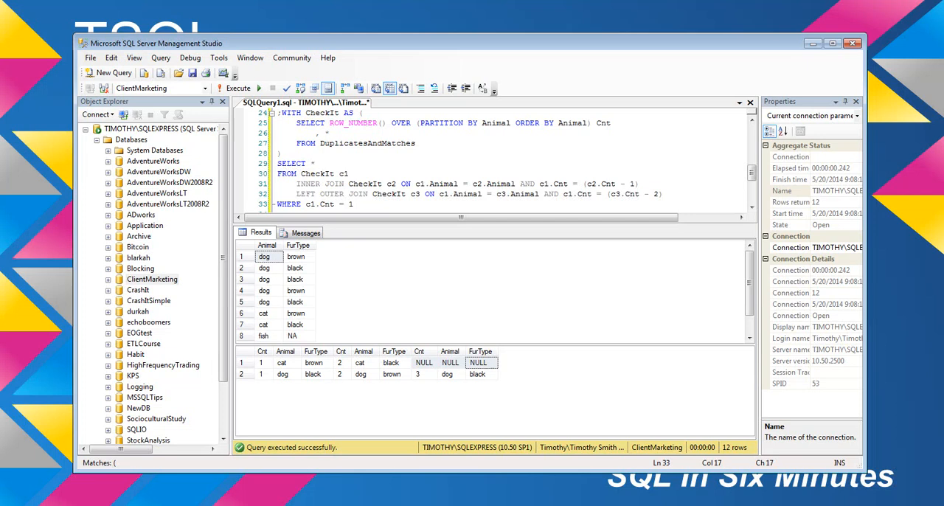
pyautogui.scroll(-3)
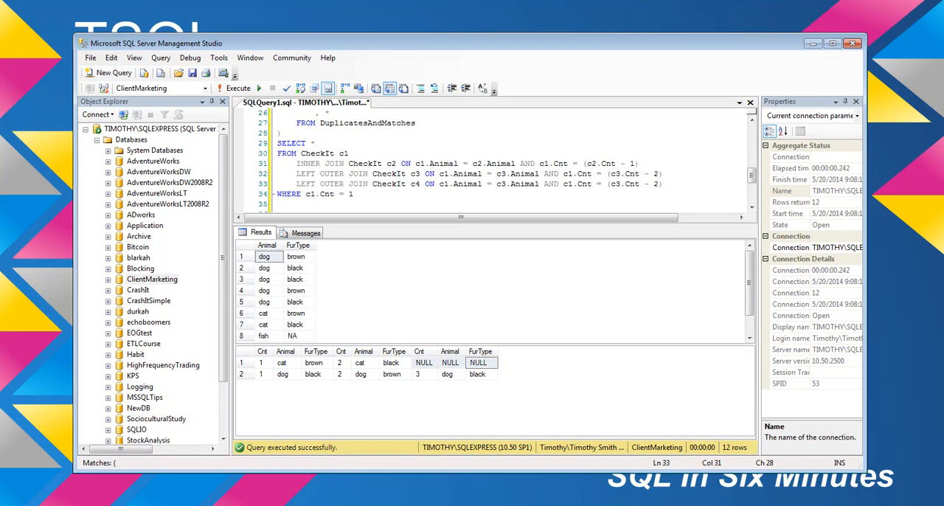
# - Change the pasted join to alias c4 with a Cnt offset of 3, and execute
pyautogui.write('c4')
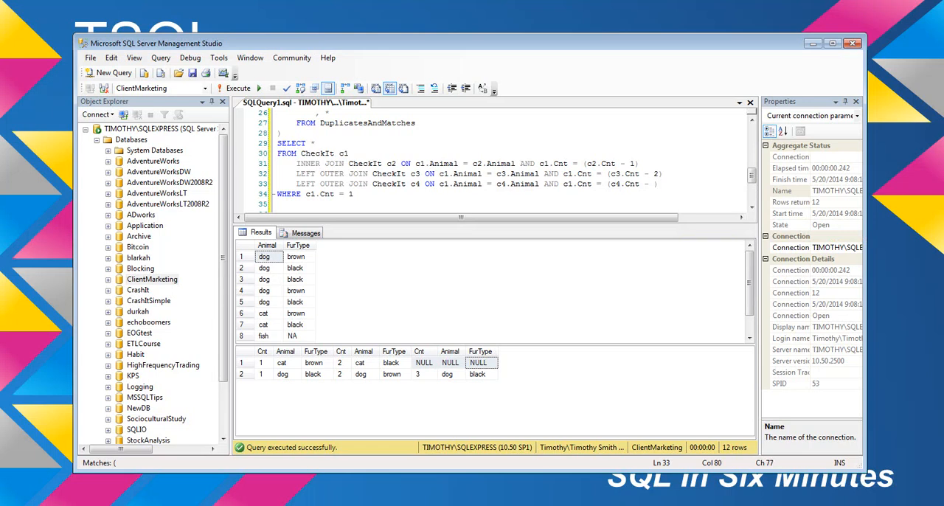
pyautogui.write('3')
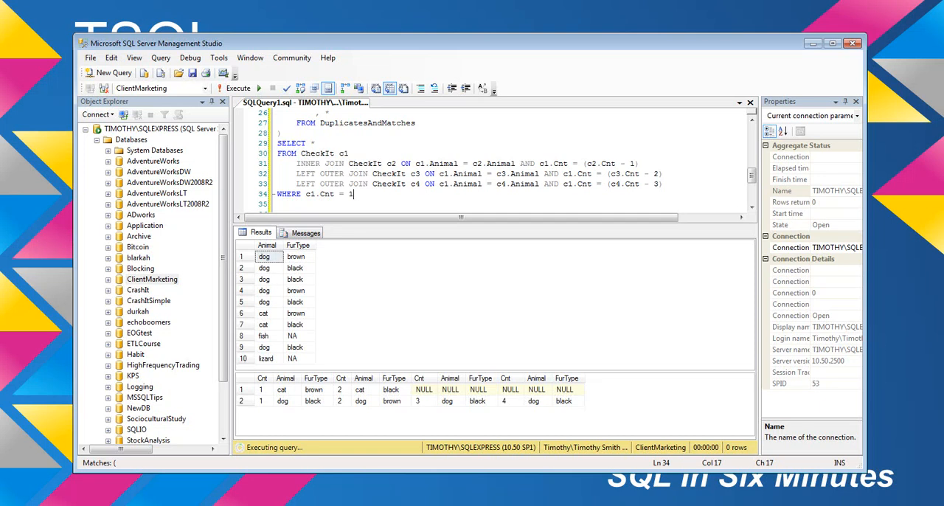
pyautogui.click(238, 88)
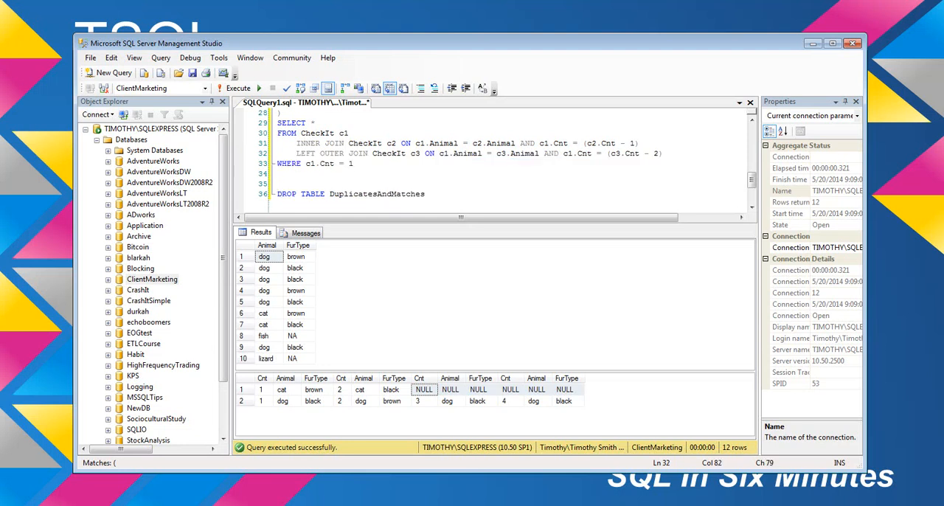
# - Add WHERE conditions comparing c1.FurType against c2 and c3 fur types
pyautogui.press('enter')
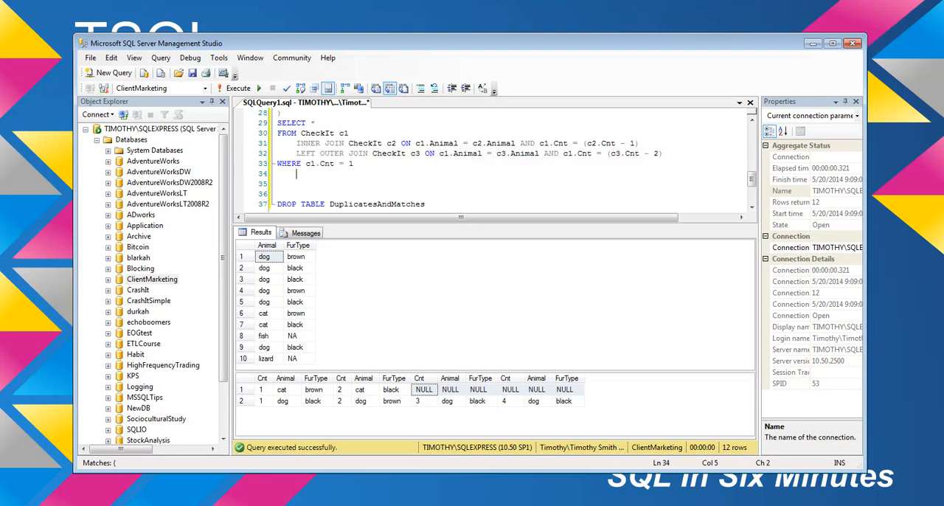
pyautogui.write('AND')
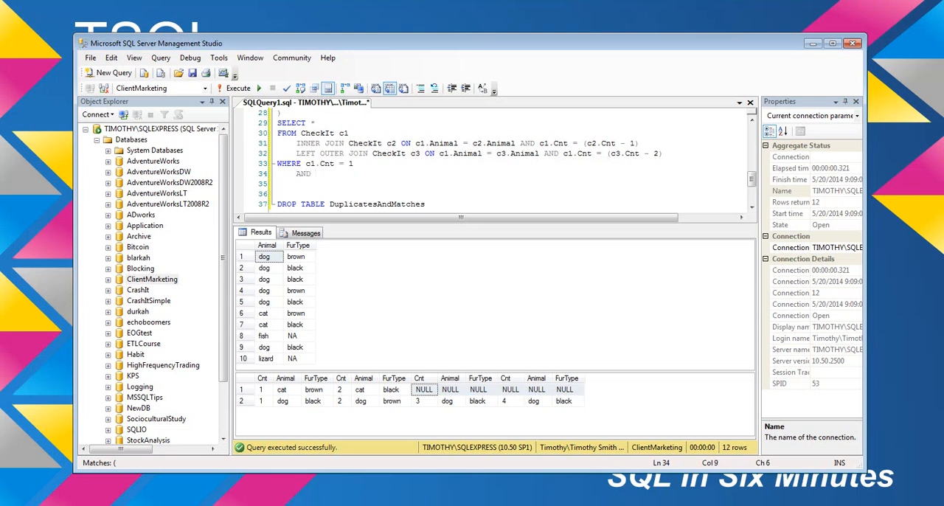
pyautogui.write('c1')
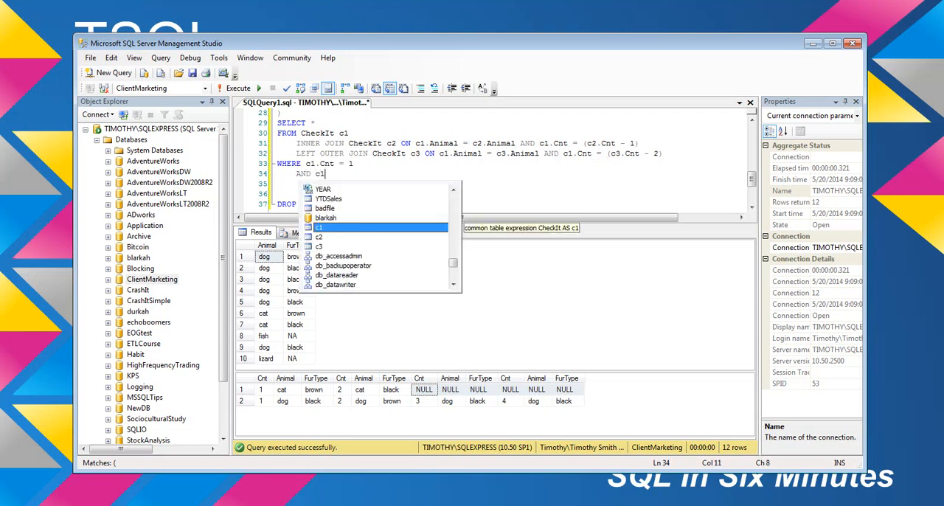
pyautogui.write('.')
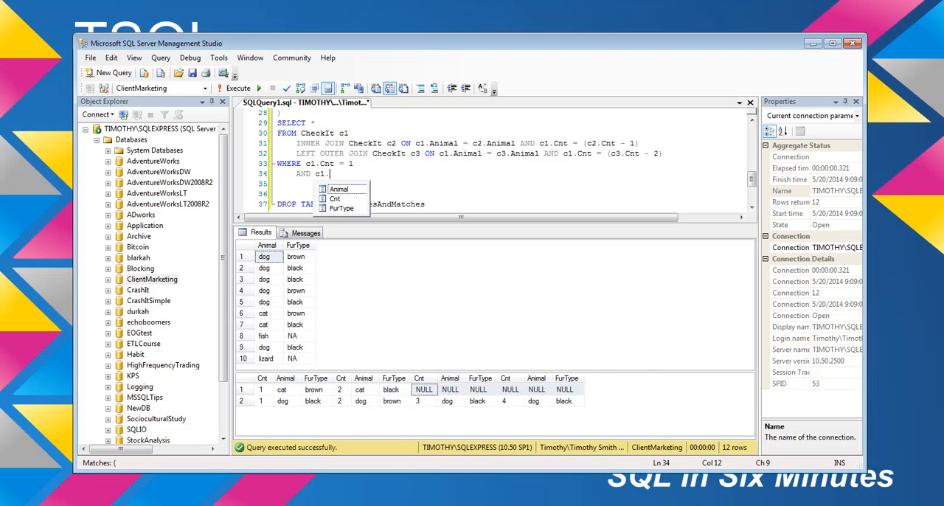
pyautogui.write('FurType <> c')
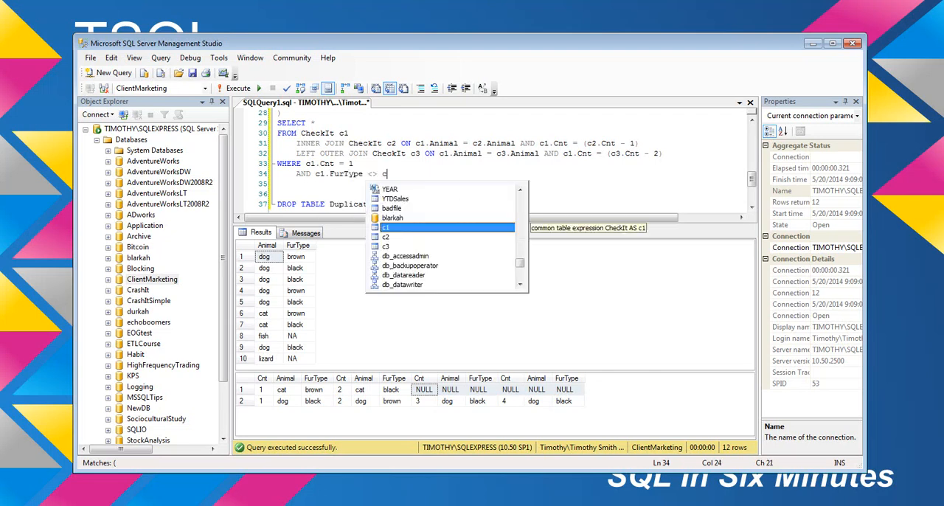
pyautogui.write('2.FurType')
pyautogui.click(510, 184)
pyautogui.write('OR')
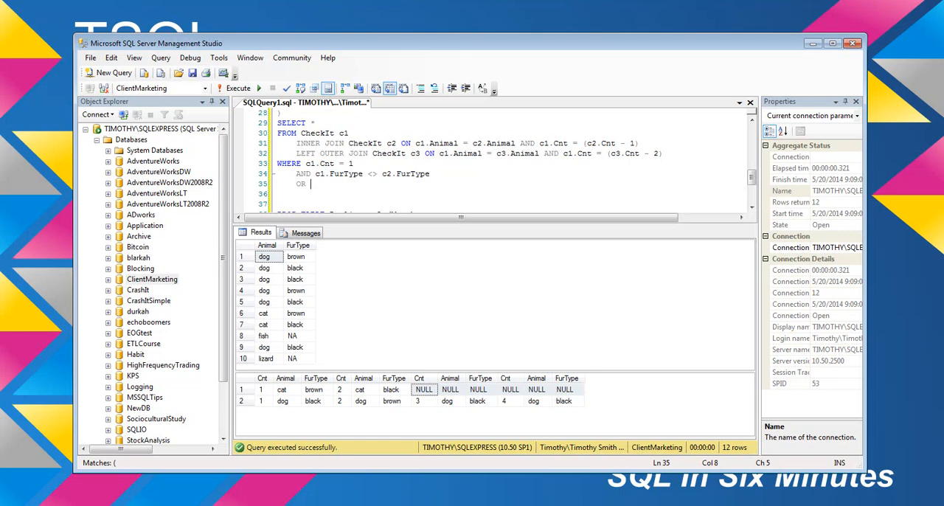
pyautogui.write('c1.FurType <> c')
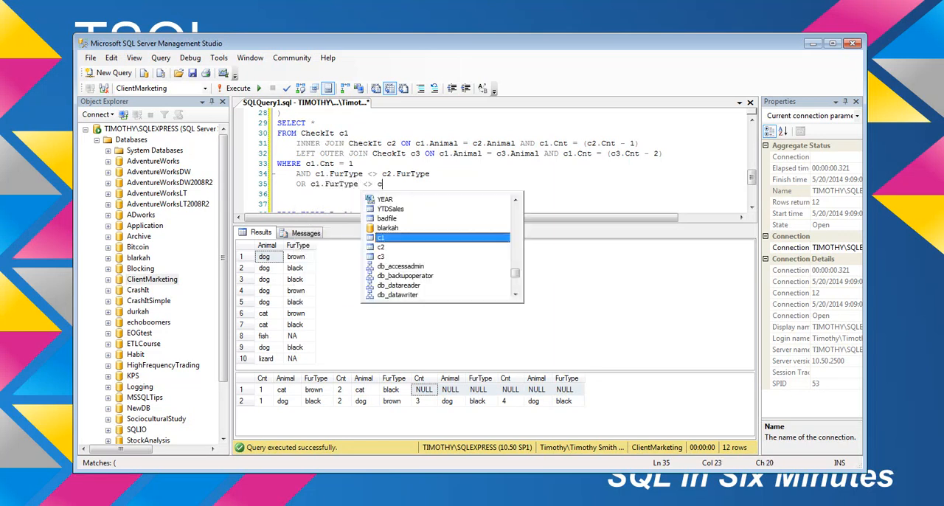
pyautogui.write('3.FurType')
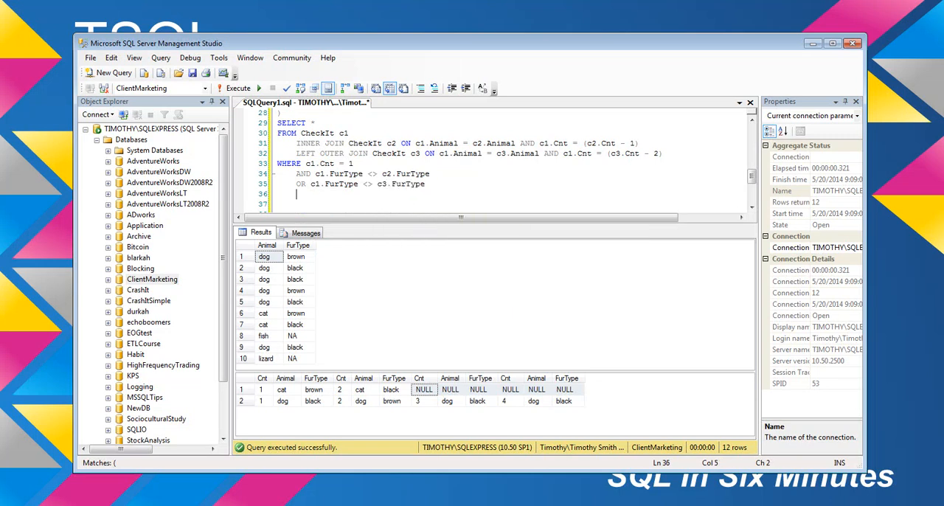
# - Add the condition OR c2.FurType <> c3.FurType
pyautogui.write('OR c2.FurType <')
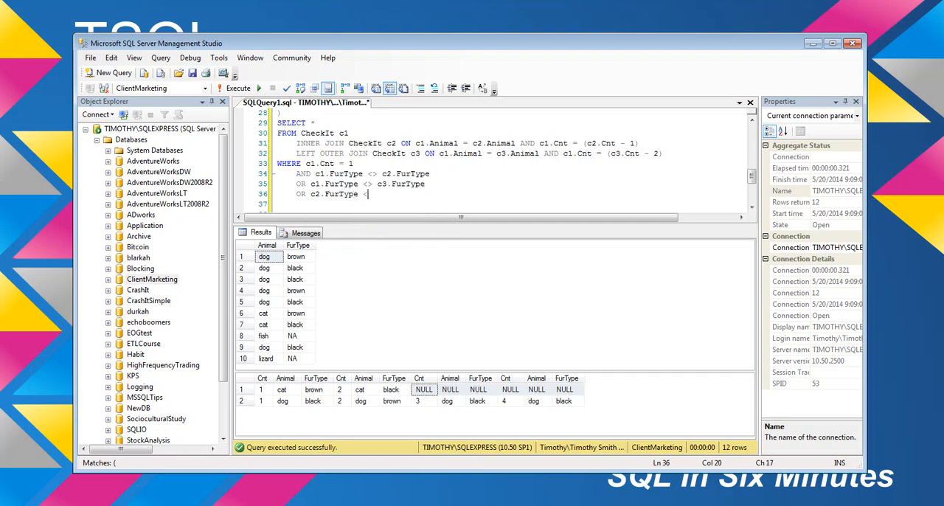
pyautogui.write('c2')
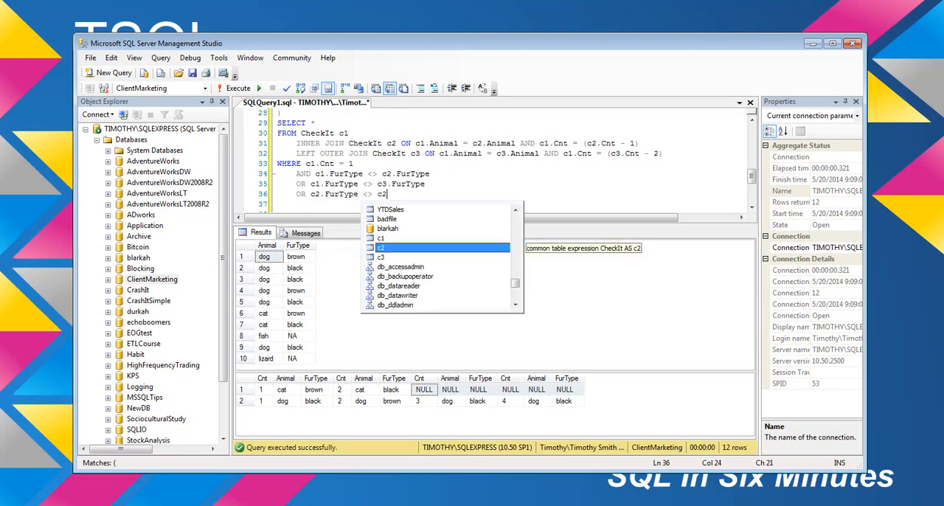
pyautogui.write('3.Furty')
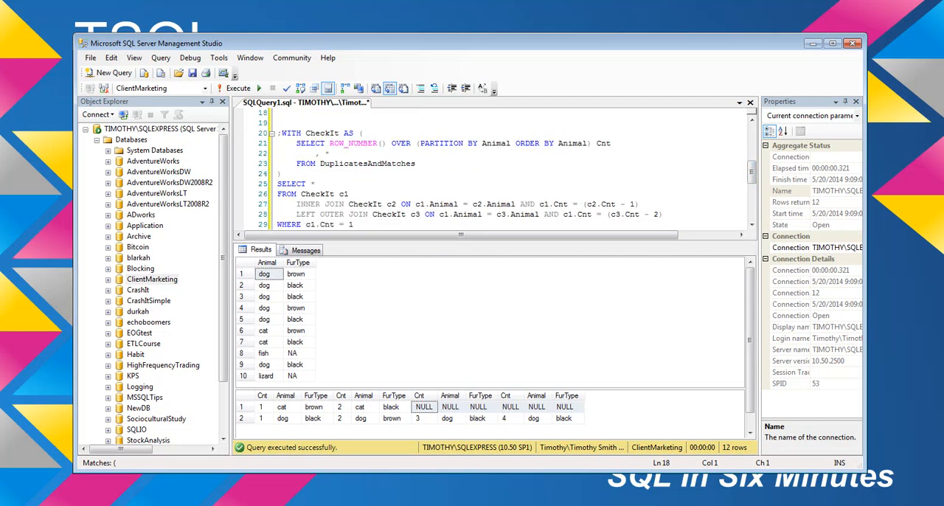
# - Scroll down to view the whole CheckIt query through its last OR condition
pyautogui.scroll(-3)
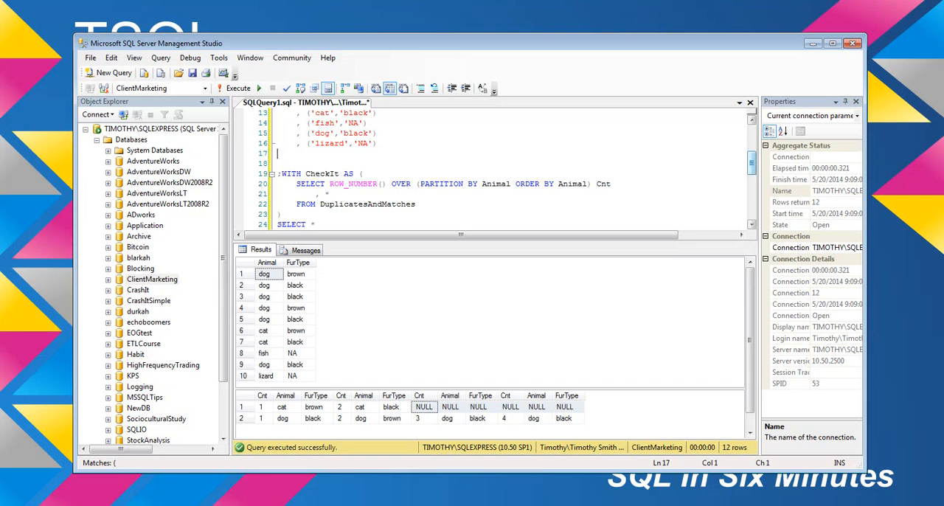
pyautogui.scroll(-3)
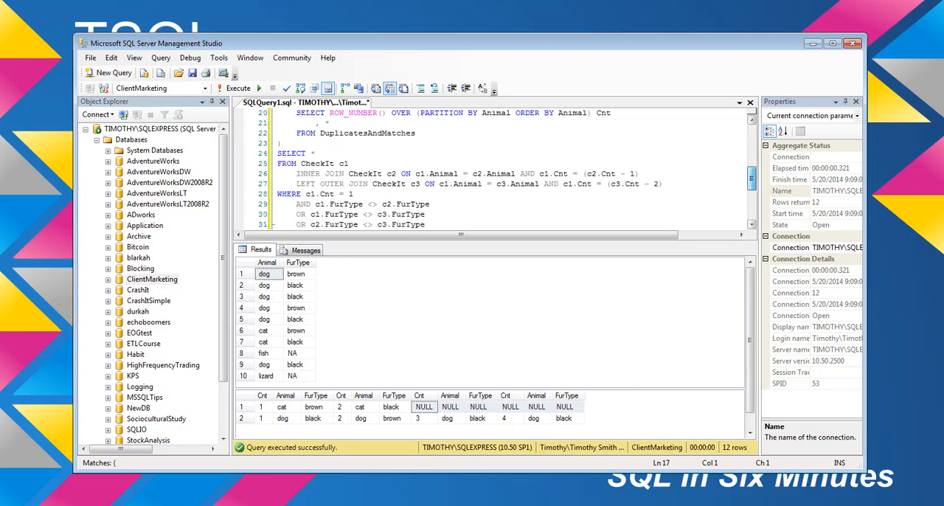
pyautogui.scroll(-3)
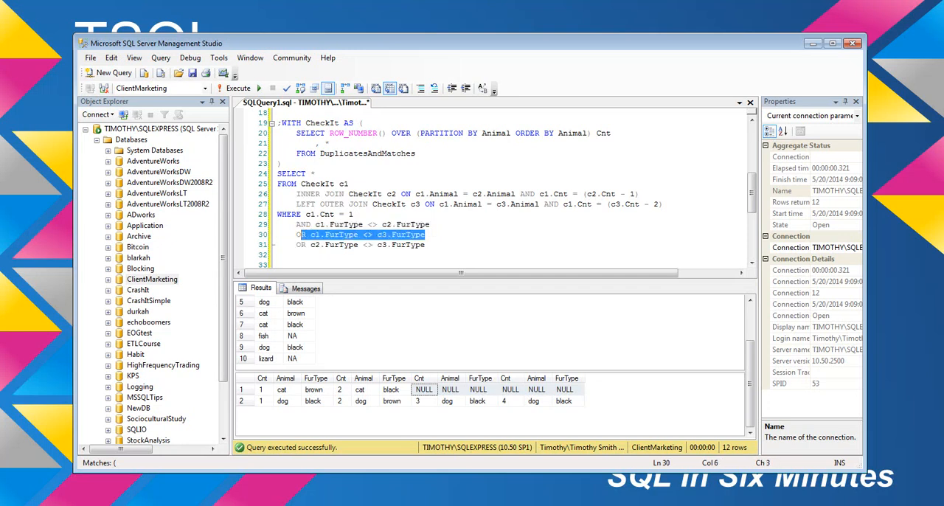
pyautogui.moveTo(402, 245)
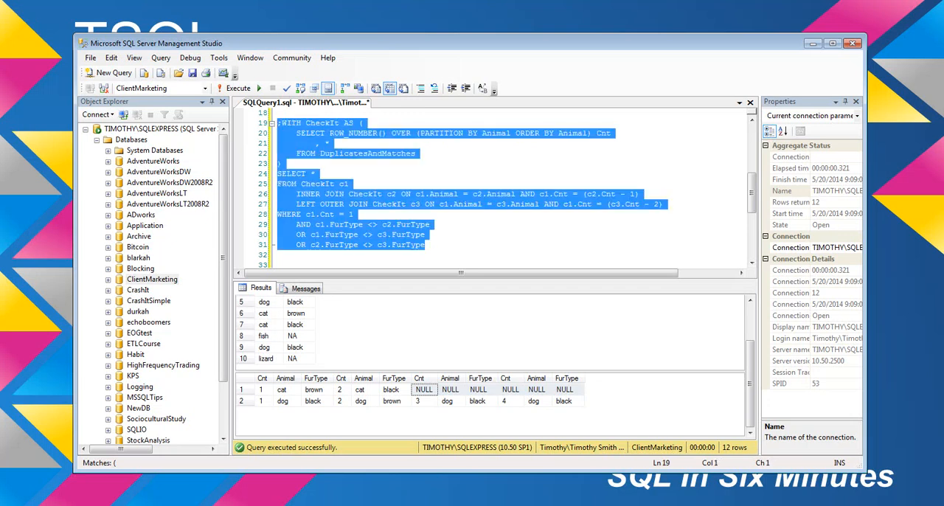
# - Execute the selected CTE query and check the dog values in the five-row result
pyautogui.click(238, 87)
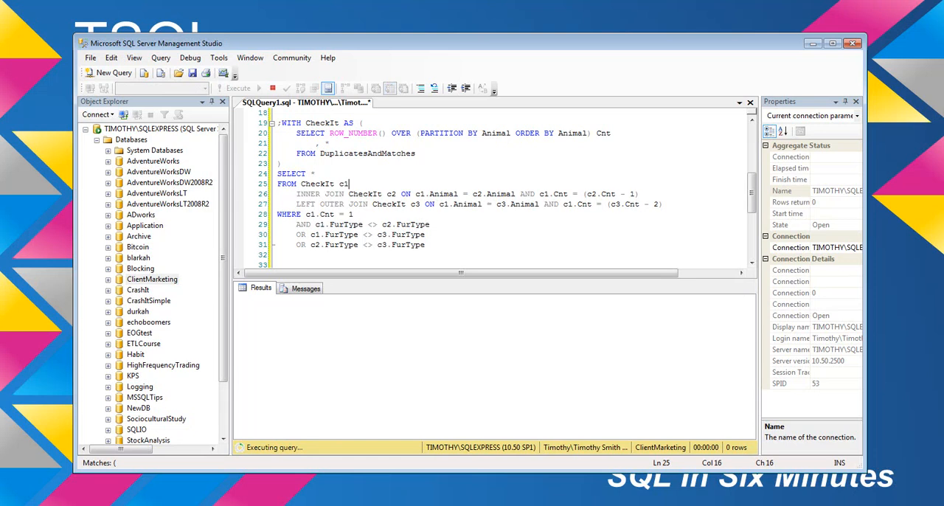
pyautogui.click(238, 87)
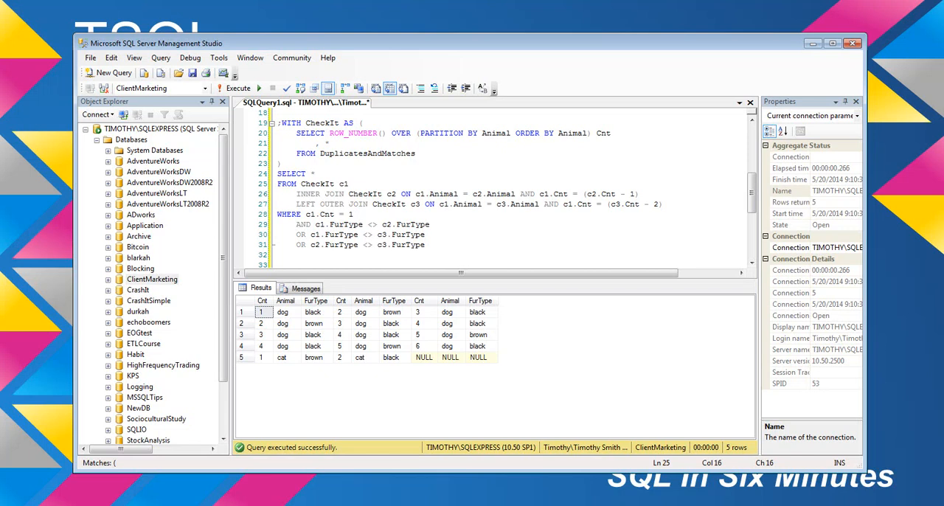
pyautogui.click(348, 184)
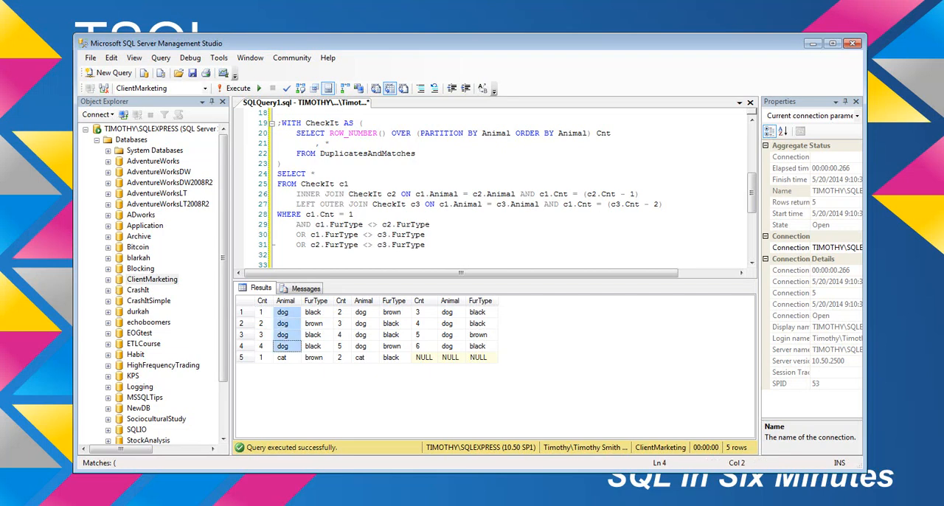
pyautogui.click(262, 311)
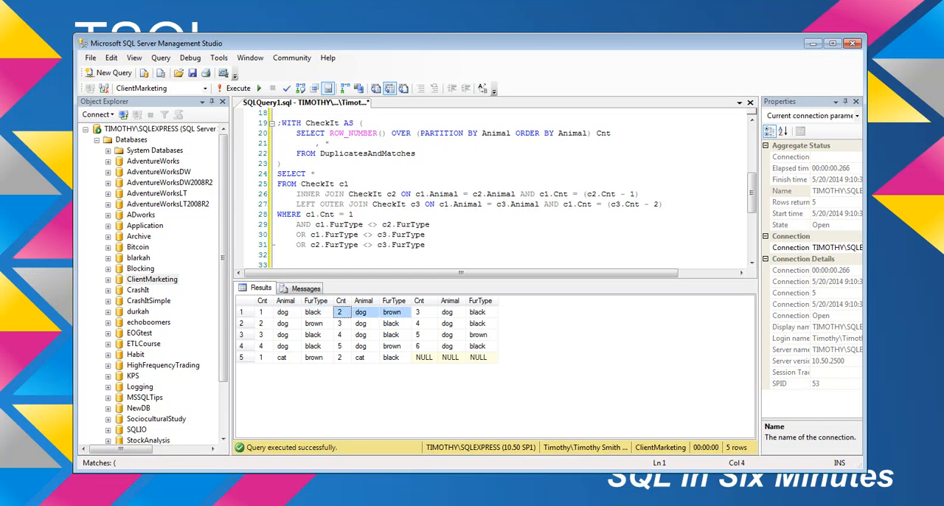
pyautogui.click(419, 311)
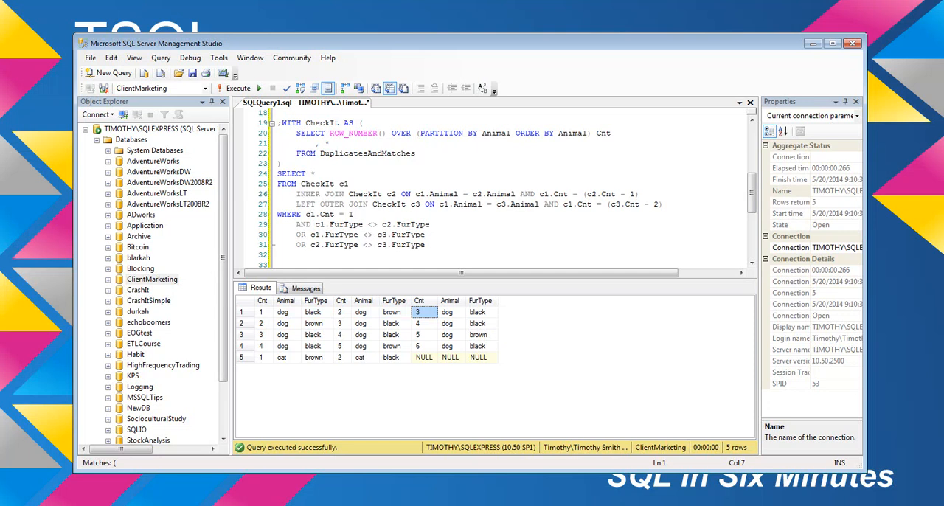
pyautogui.click(477, 311)
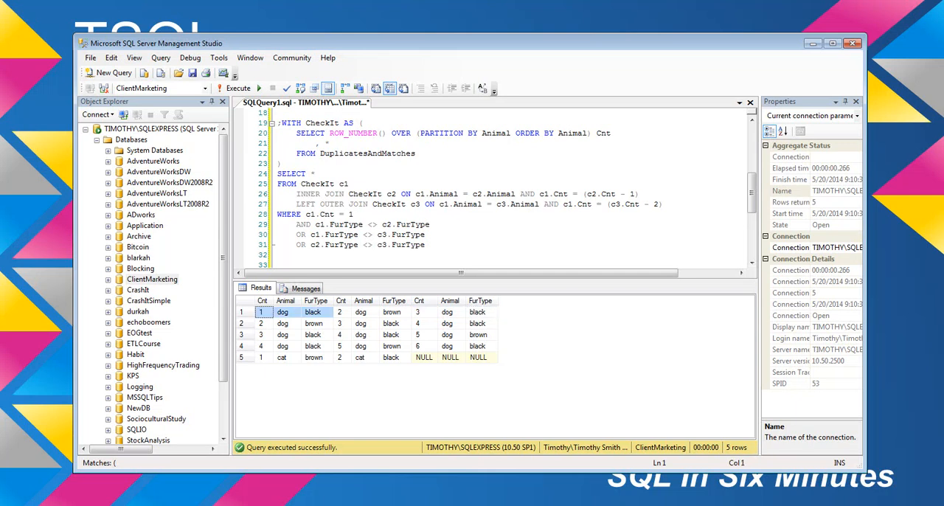
pyautogui.click(418, 312)
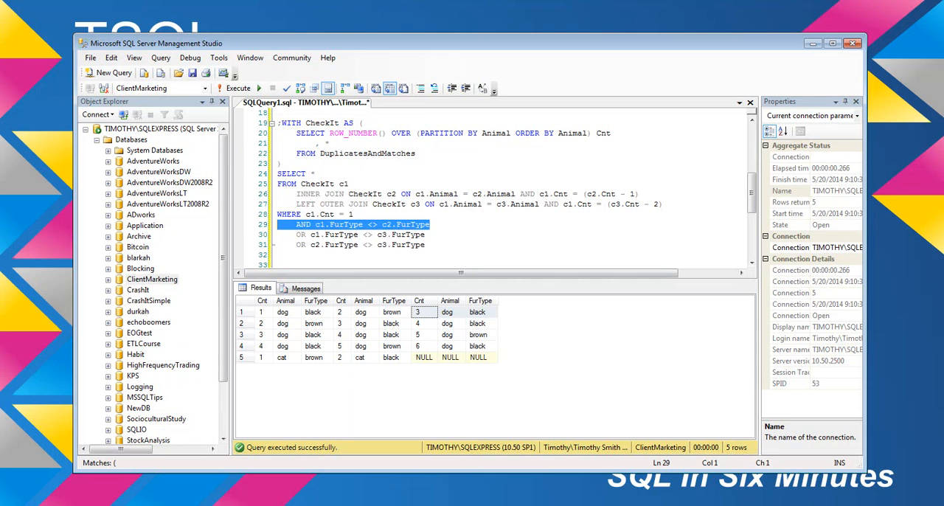
pyautogui.click(262, 323)
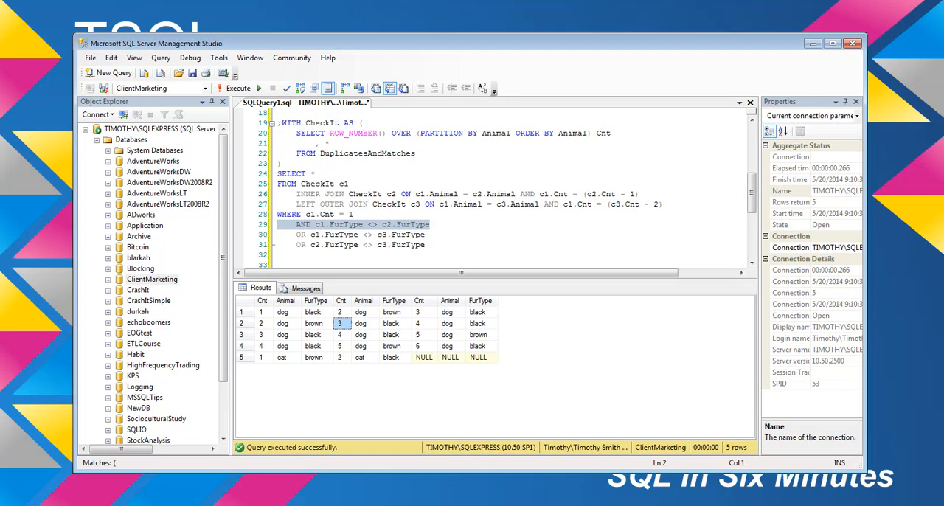
pyautogui.click(361, 323)
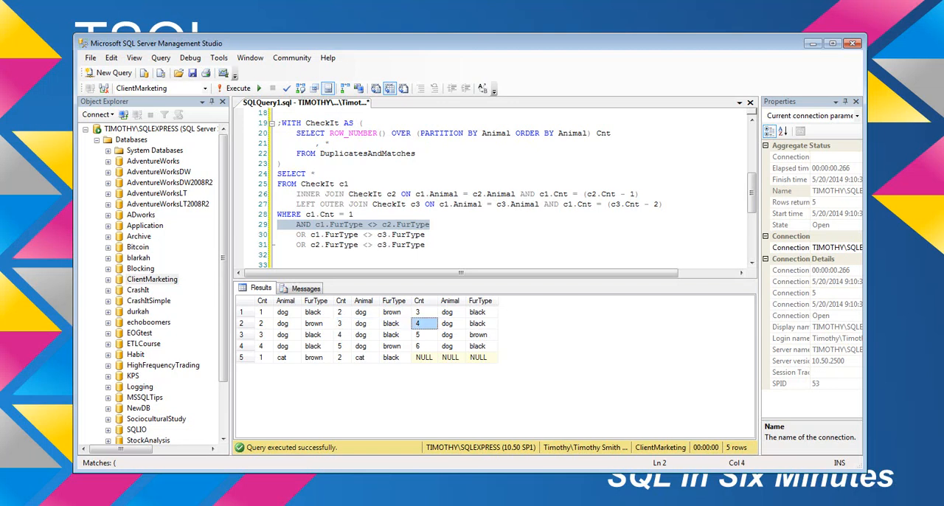
pyautogui.click(340, 323)
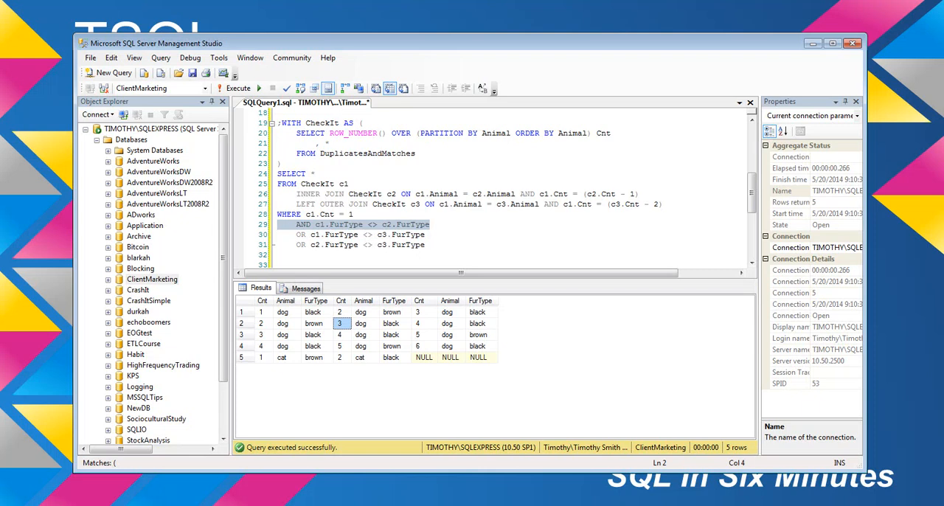
pyautogui.click(393, 323)
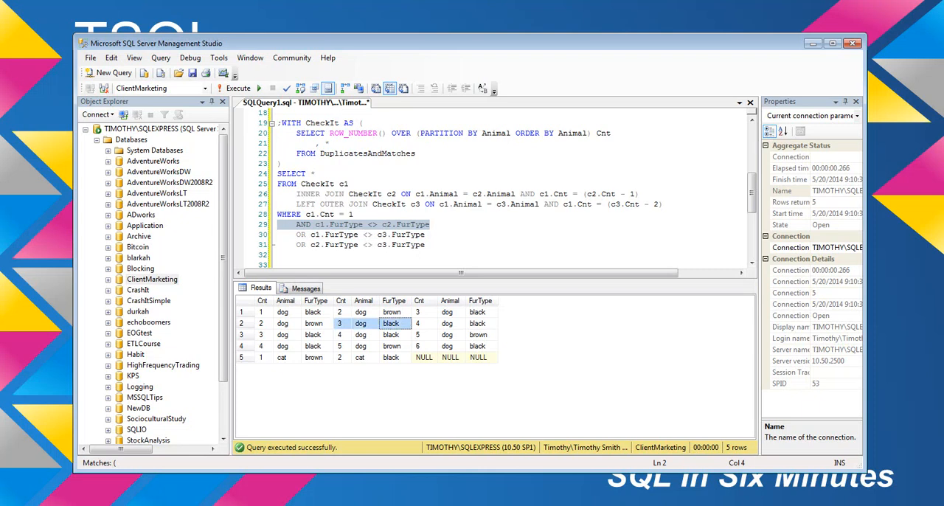
pyautogui.click(418, 323)
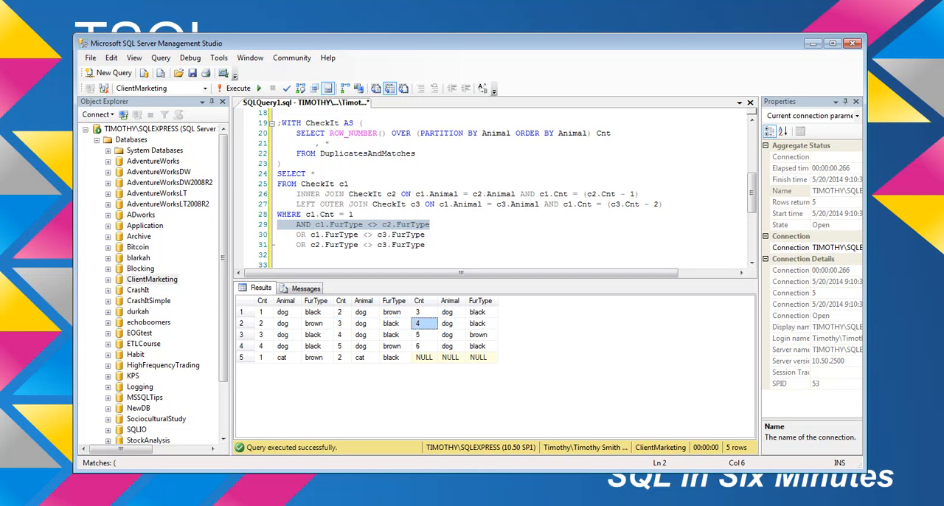
pyautogui.click(448, 323)
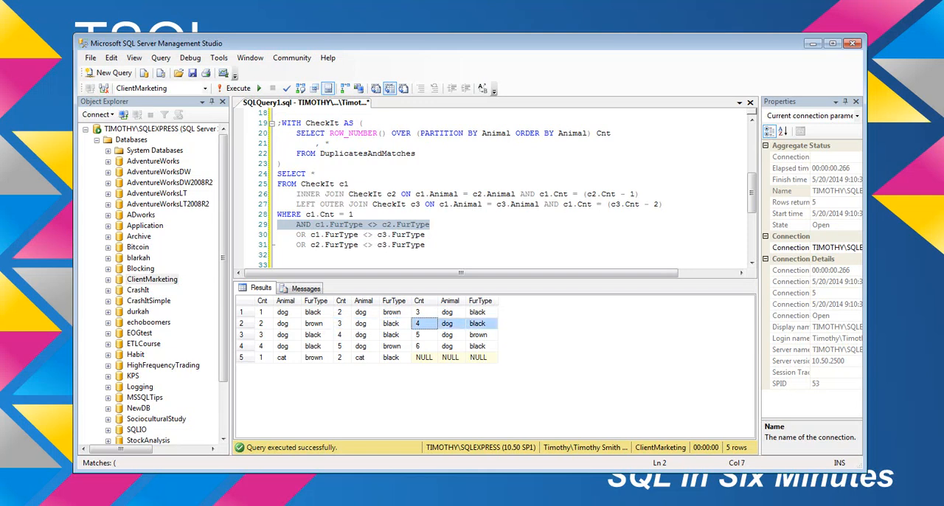
pyautogui.click(315, 323)
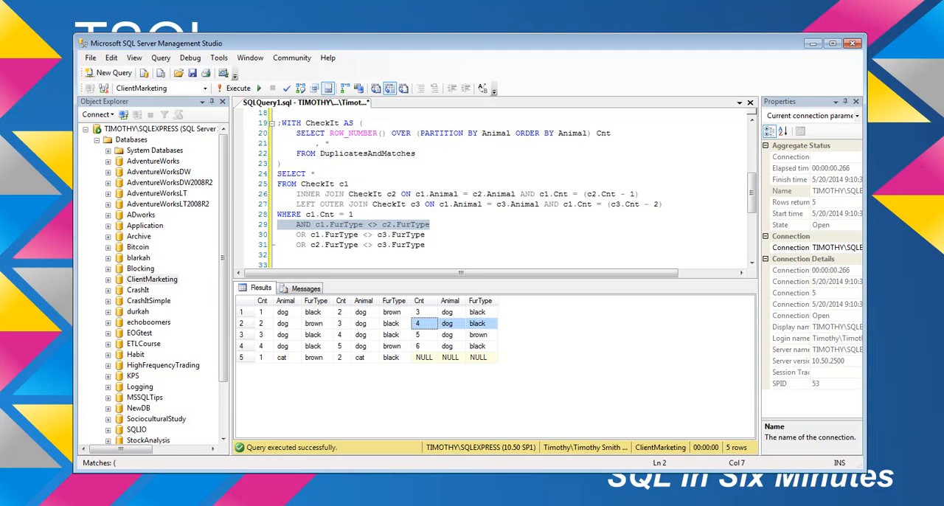
# - Check row 3's black and brown dog cells, then close the SQLQuery1.sql tab
pyautogui.click(340, 334)
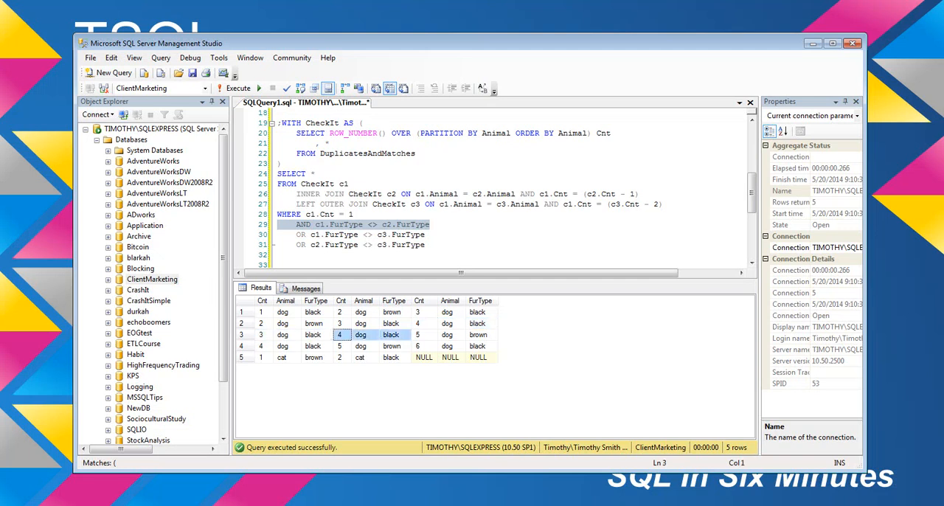
pyautogui.click(420, 335)
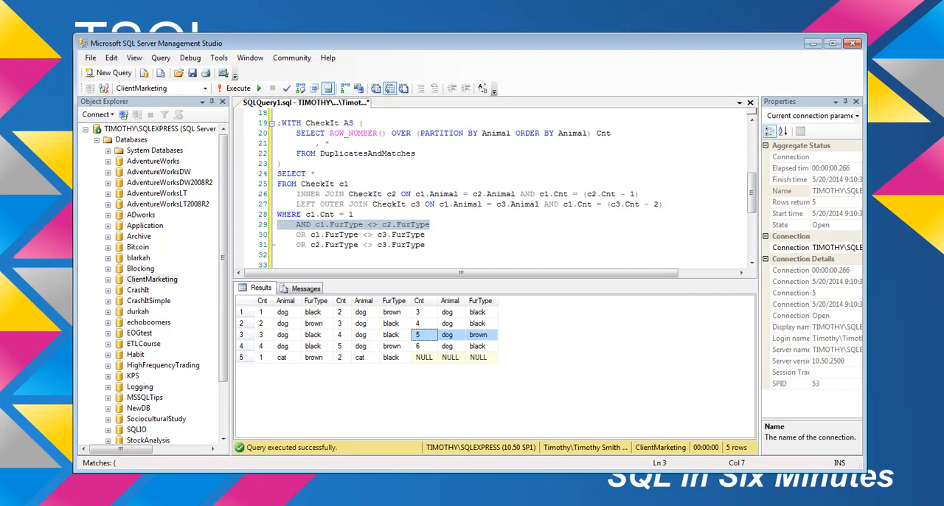
pyautogui.click(353, 214)
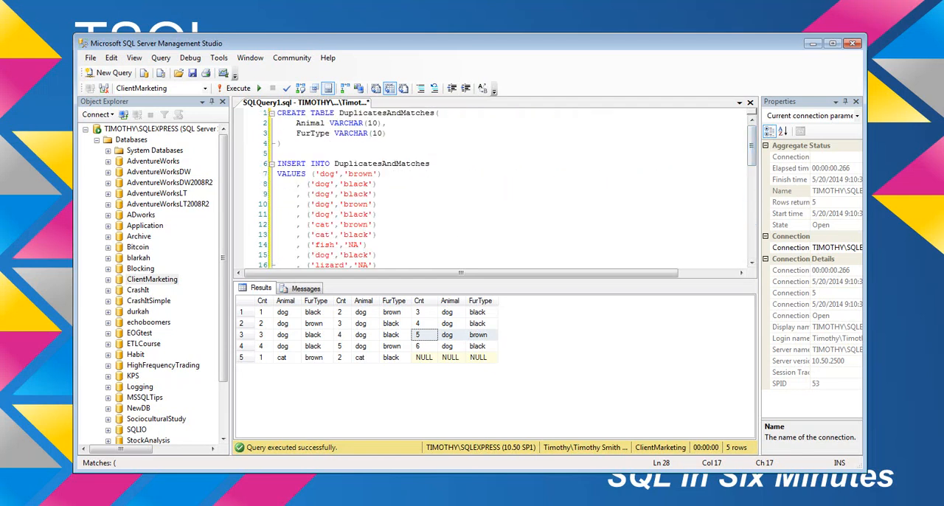
pyautogui.click(852, 43)
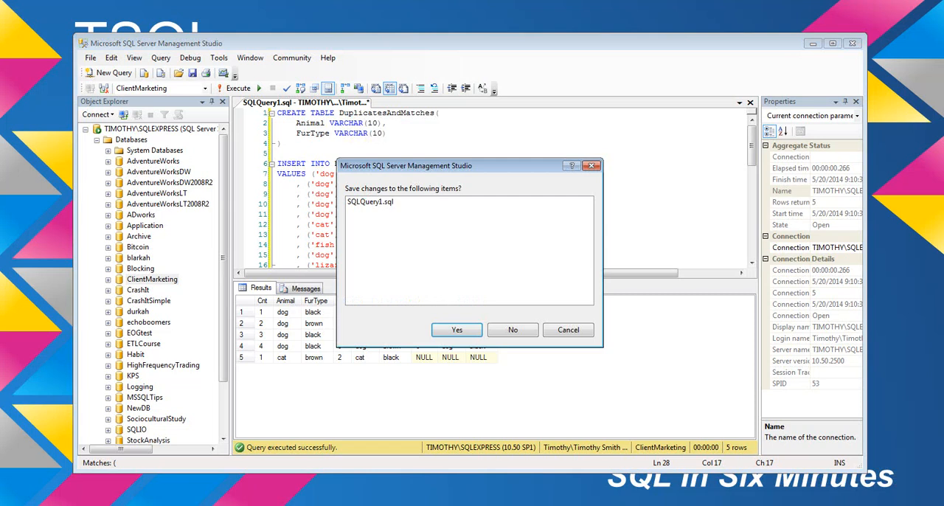